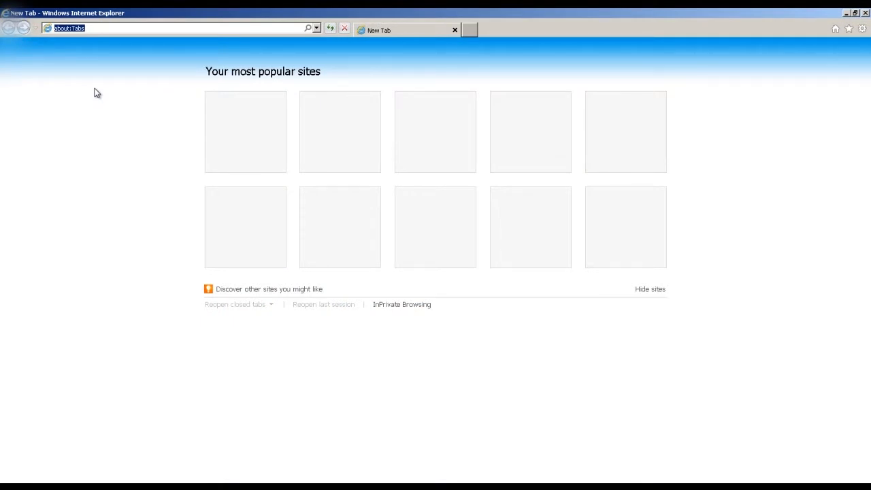
# Step: Go to the Linksys support site and search for the AE3000 adapter
pyautogui.write('support.l')
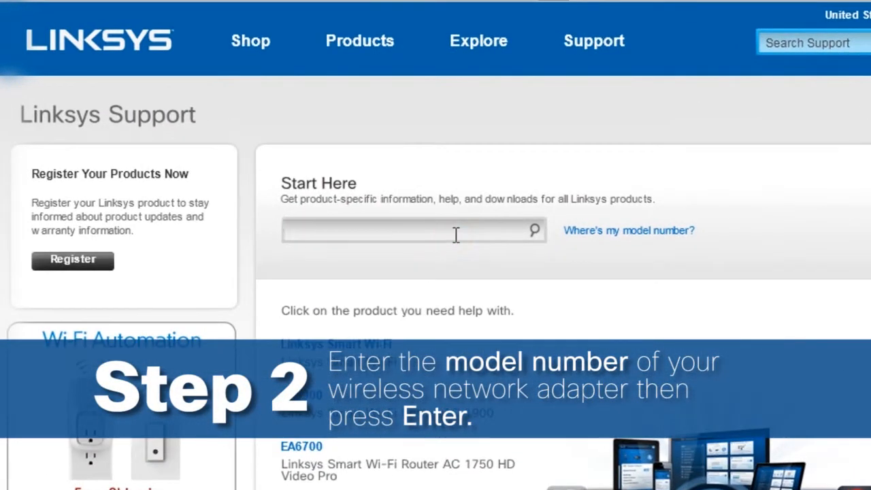
pyautogui.write('ae3000')
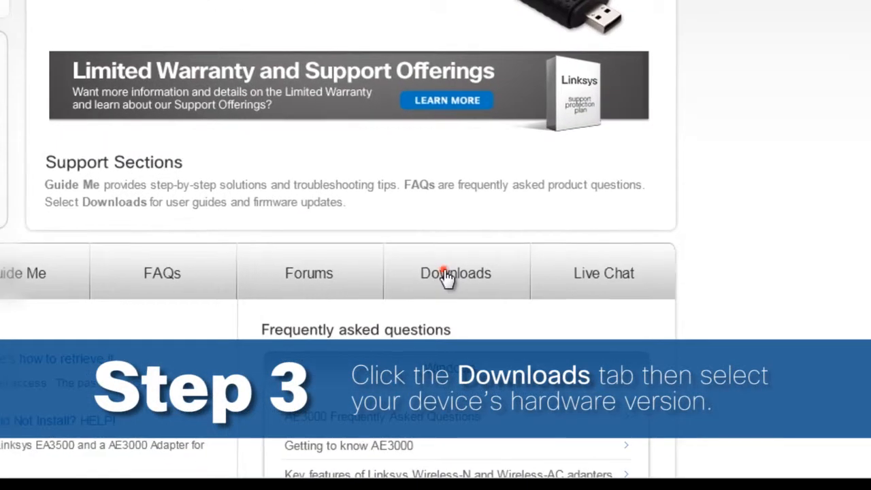
# Step: Start the Windows 7 driver download for hardware Version 1.0 from the Downloads tab
pyautogui.click(454, 272)
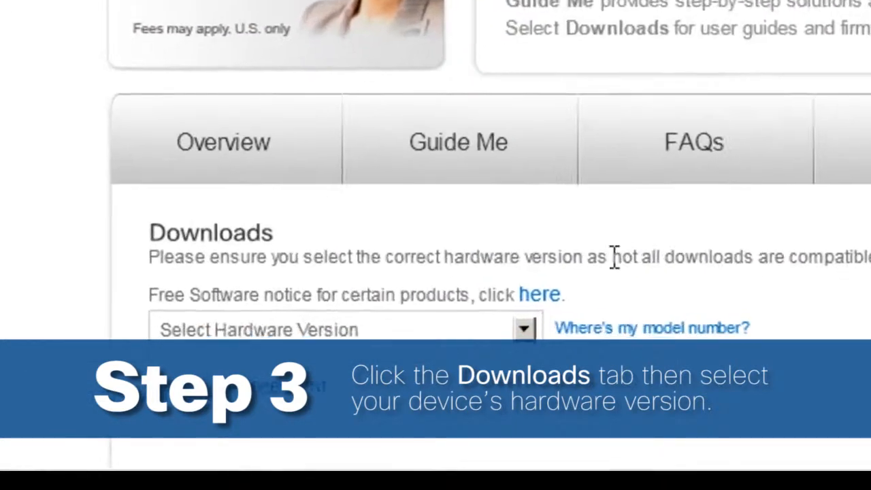
pyautogui.click(574, 321)
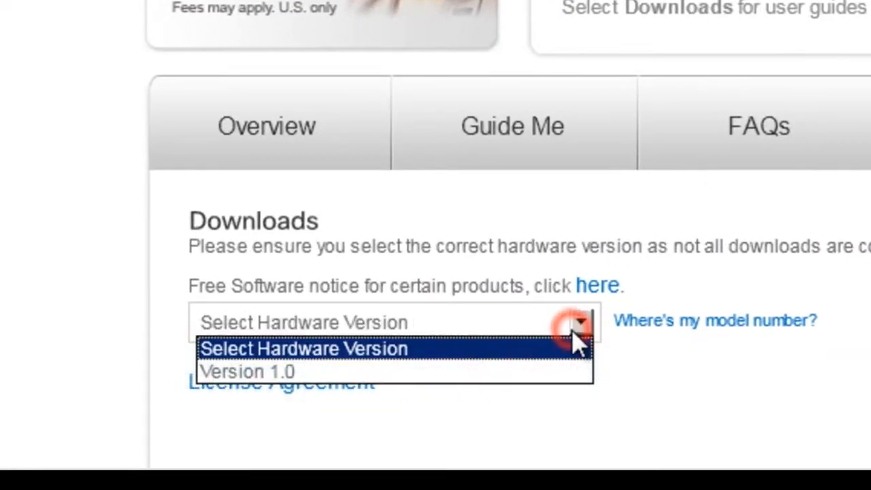
pyautogui.click(248, 372)
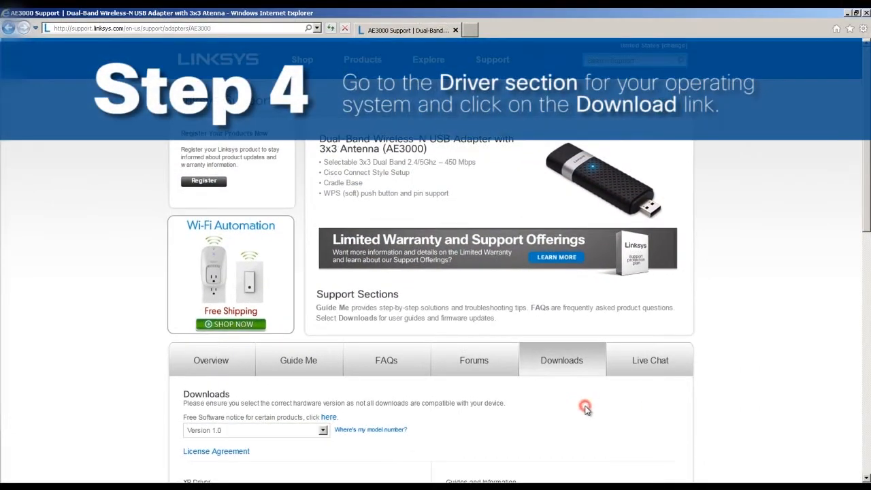
pyautogui.scroll(-3)
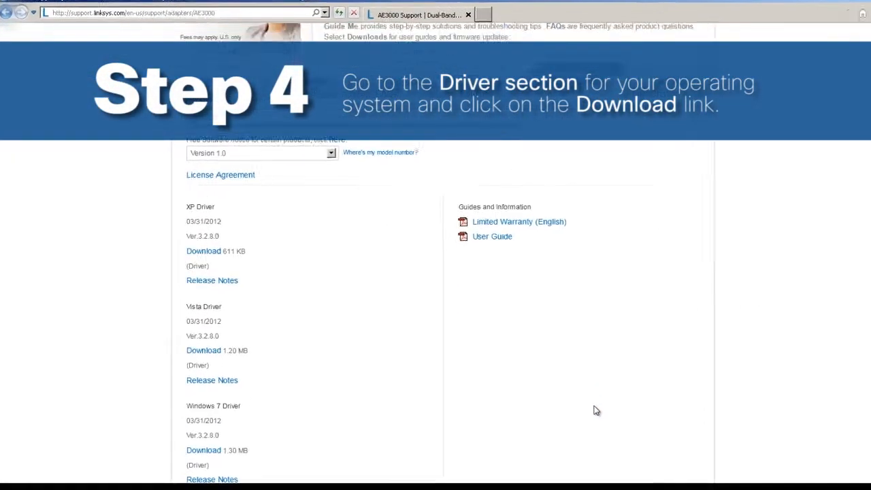
pyautogui.click(204, 448)
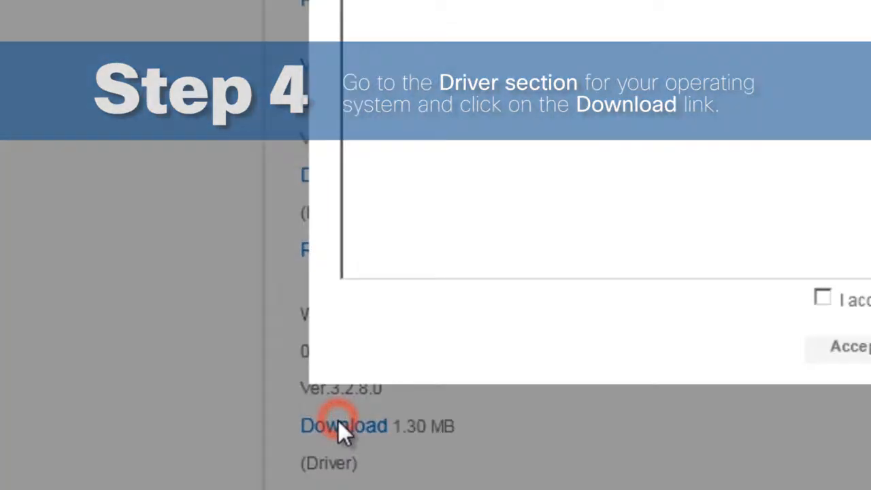
# Step: Accept the terms and conditions and save the 1.30 MB driver zip
pyautogui.click(343, 424)
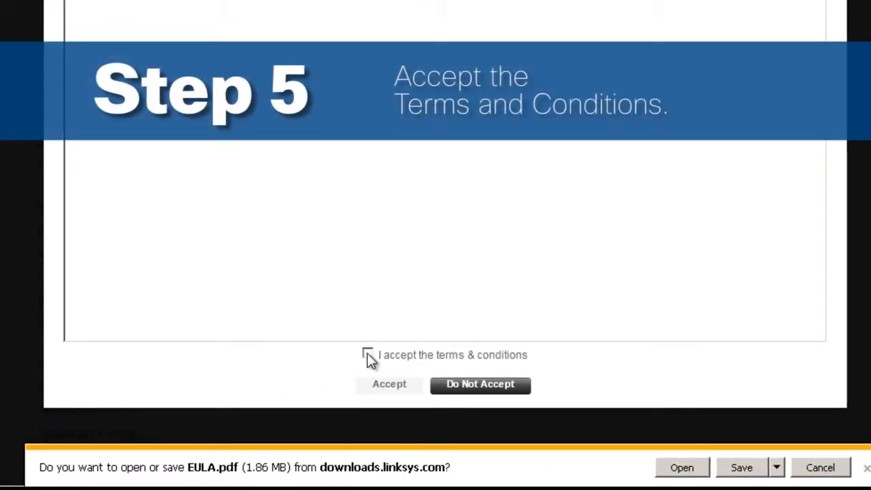
pyautogui.click(368, 354)
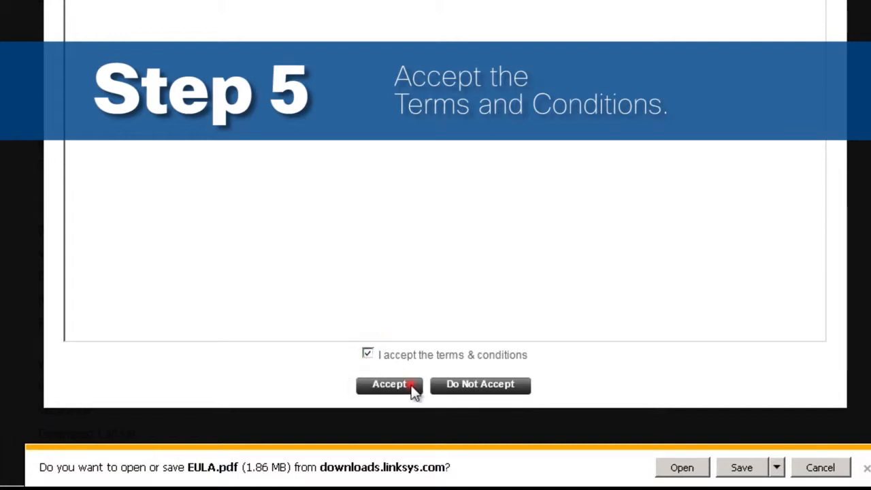
pyautogui.click(389, 384)
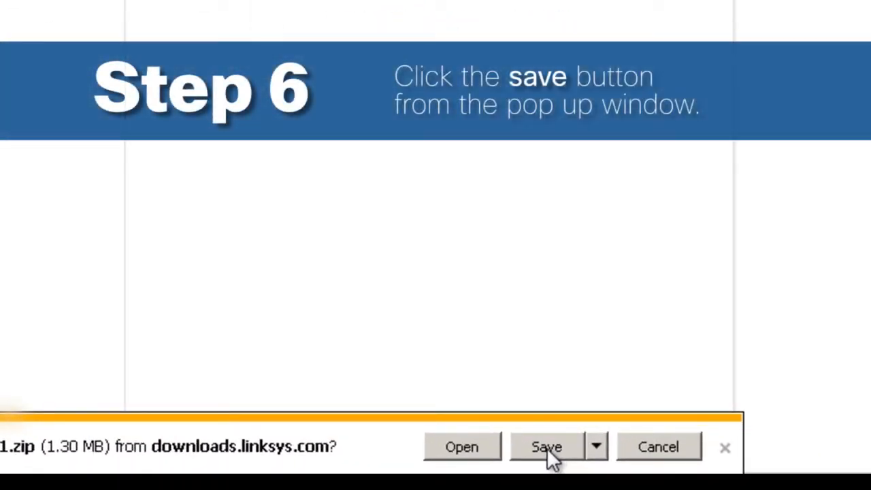
pyautogui.click(547, 446)
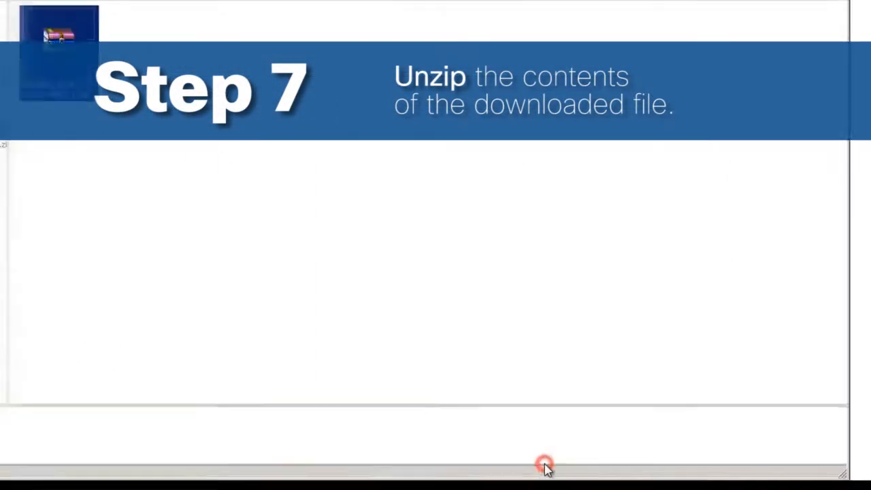
# Step: Extract the AE3000_Win7_3.2.8.0_WHQL zip in Downloads and view the extracted folder
pyautogui.click(158, 81)
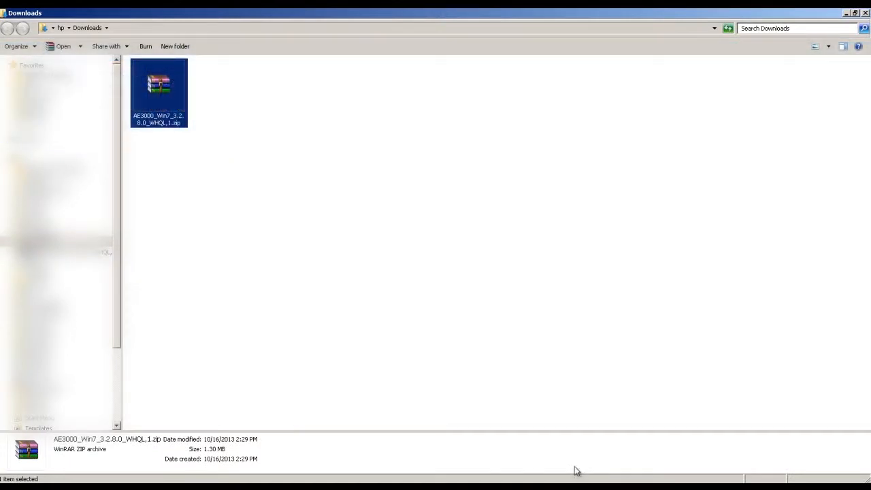
pyautogui.rightClick(158, 81)
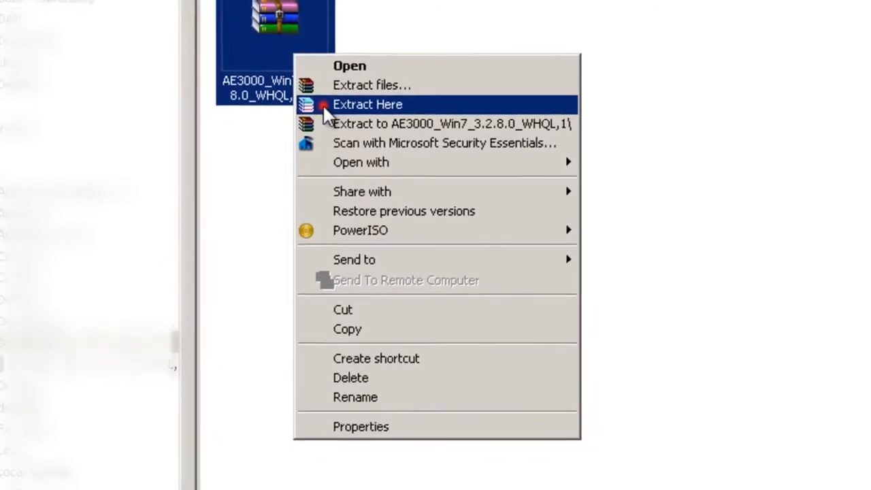
pyautogui.click(367, 104)
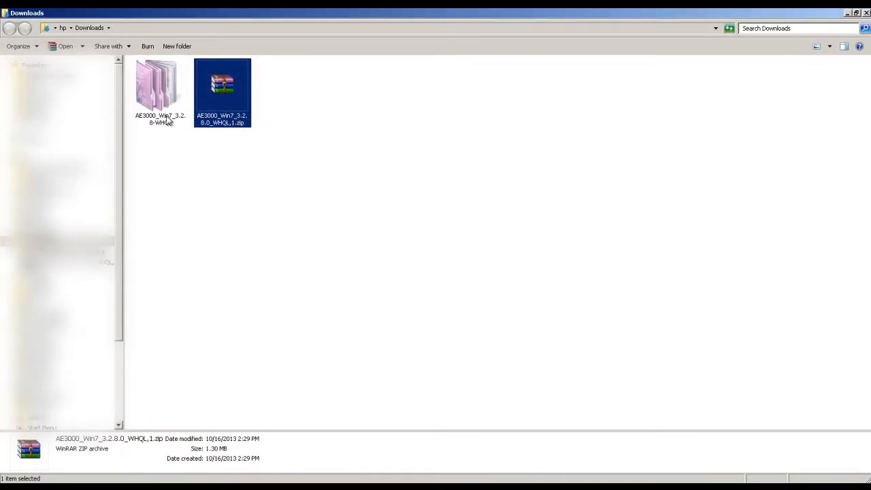
pyautogui.doubleClick(157, 84)
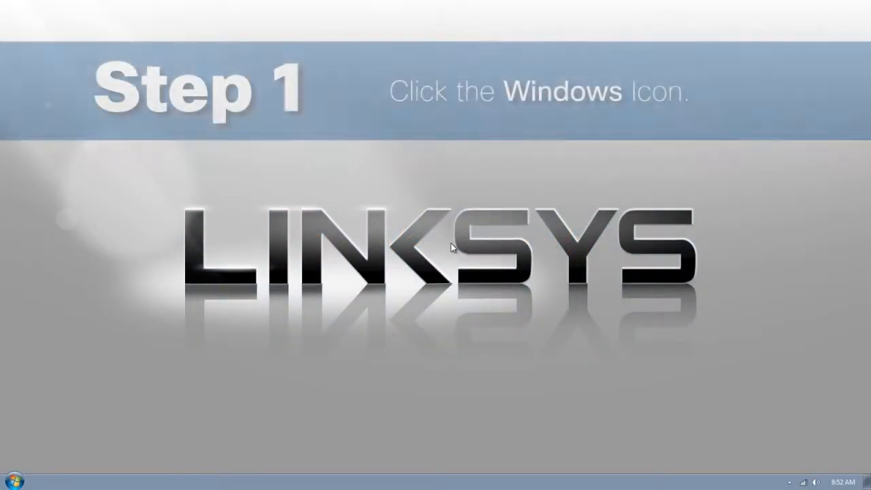
# Step: Reach Device Manager through Start, Computer Properties
pyautogui.click(16, 479)
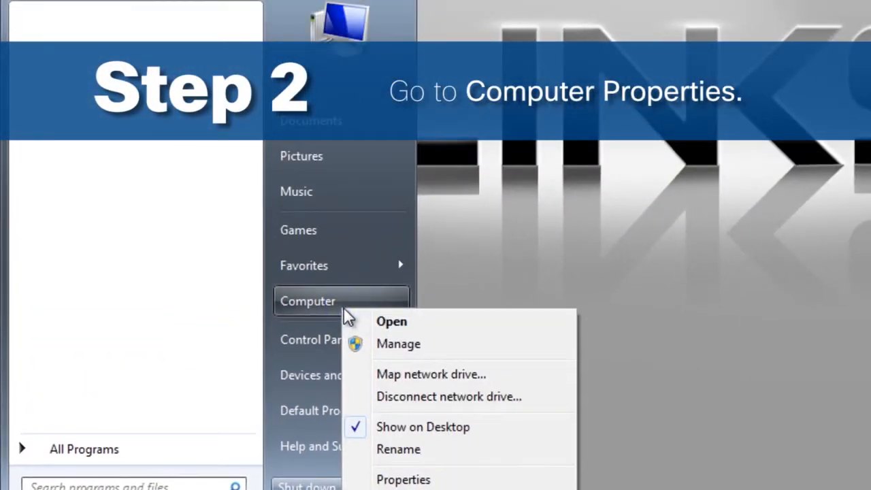
pyautogui.click(403, 479)
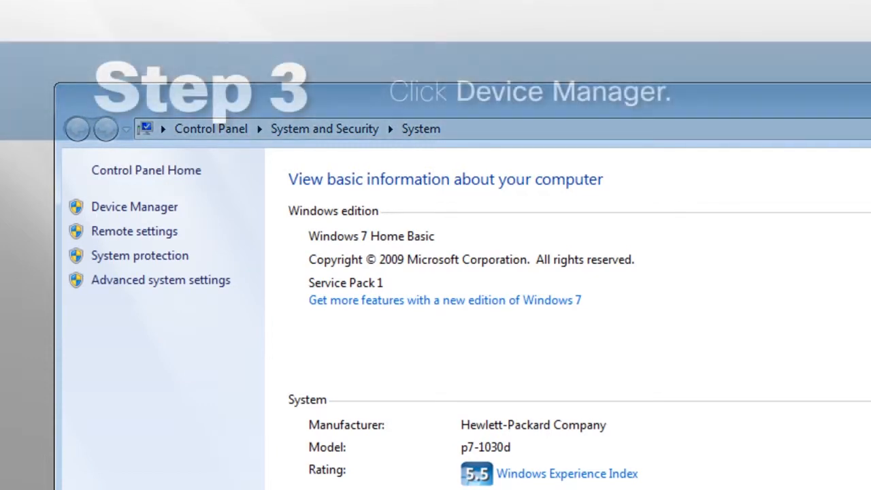
pyautogui.click(134, 207)
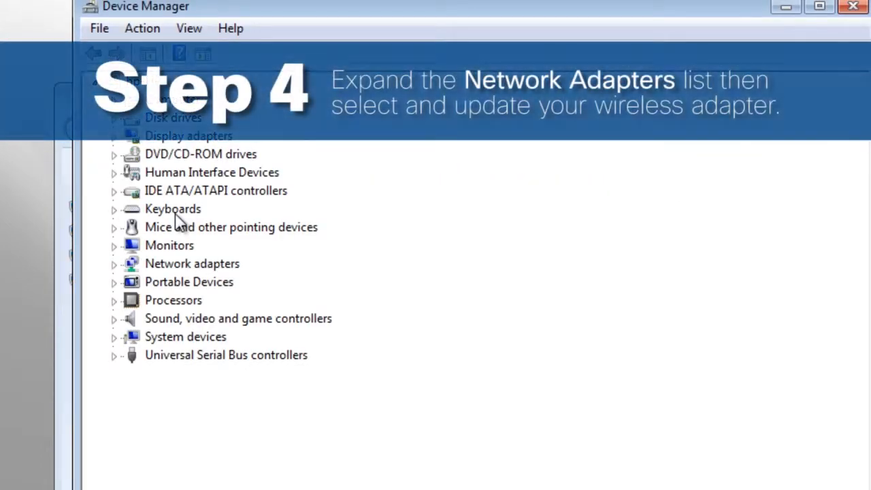
pyautogui.moveTo(143, 266)
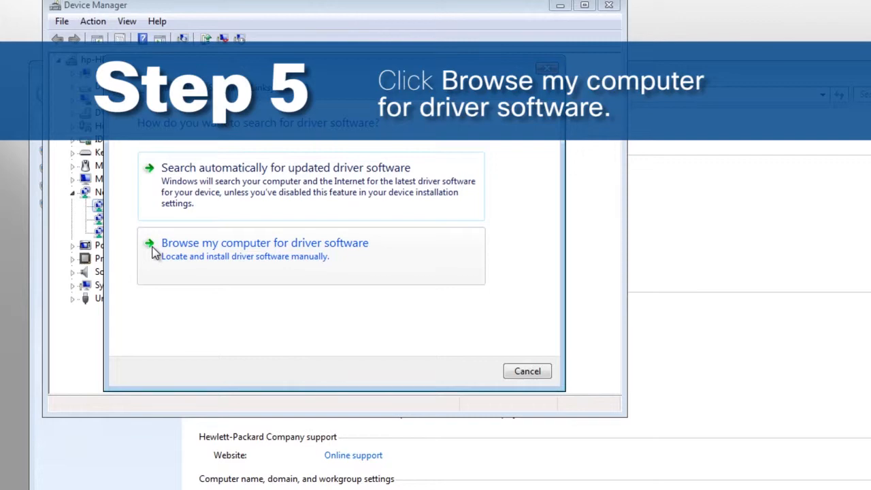
# Step: Choose to browse manually and pick the AE3000 driver from a list on the computer
pyautogui.click(263, 242)
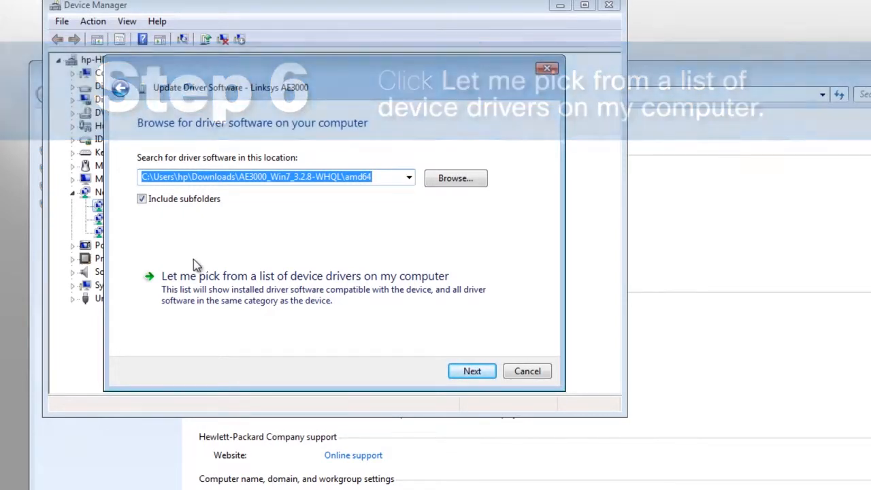
pyautogui.click(305, 275)
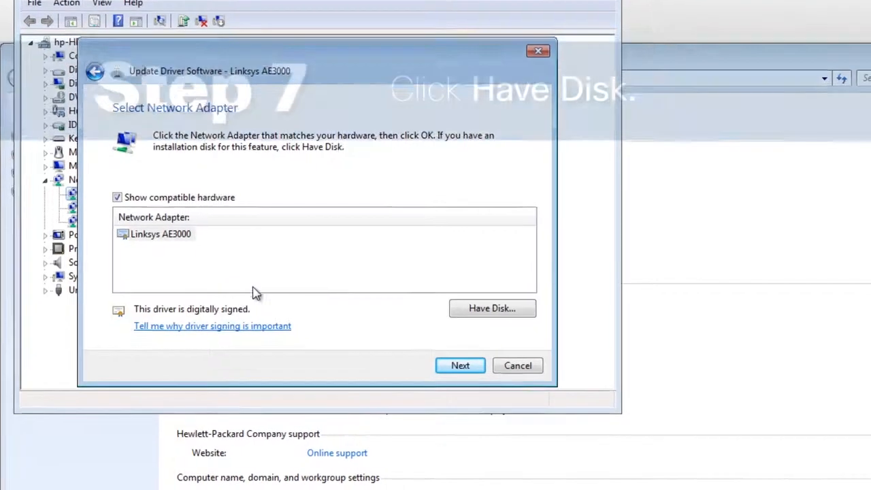
# Step: Install the driver via Have Disk from netr28ux.inf and close the finished installation
pyautogui.click(492, 307)
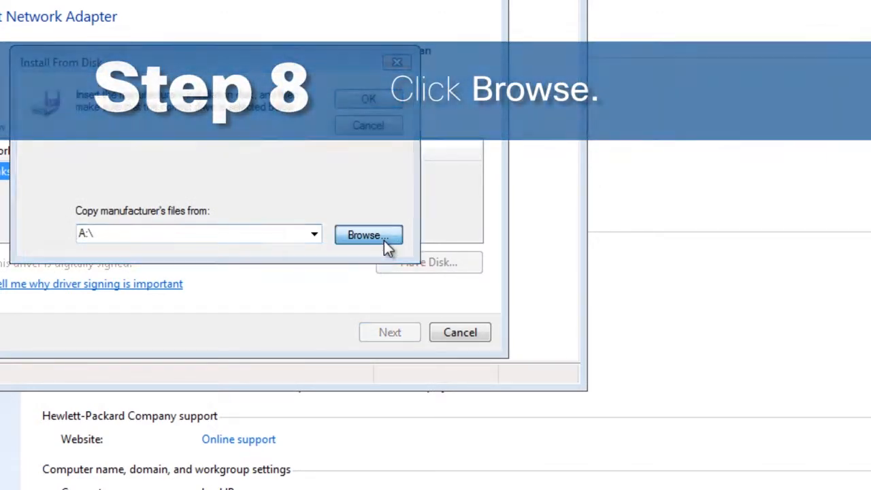
pyautogui.click(367, 234)
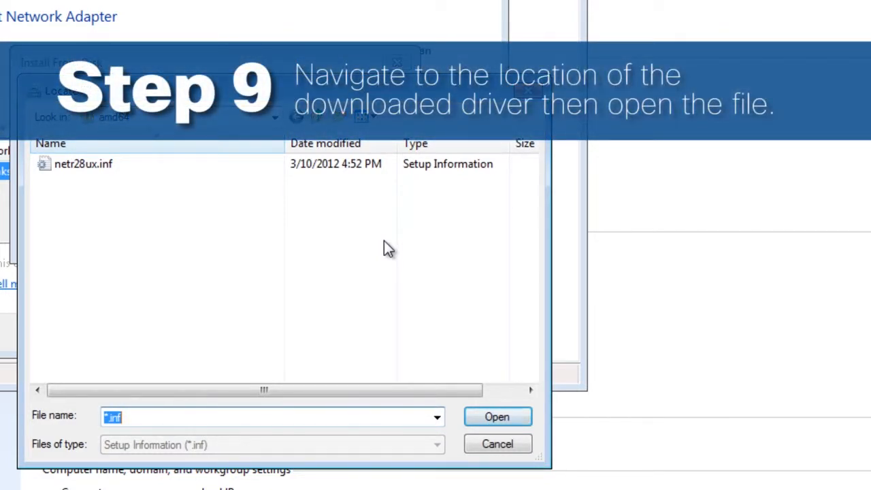
pyautogui.click(83, 164)
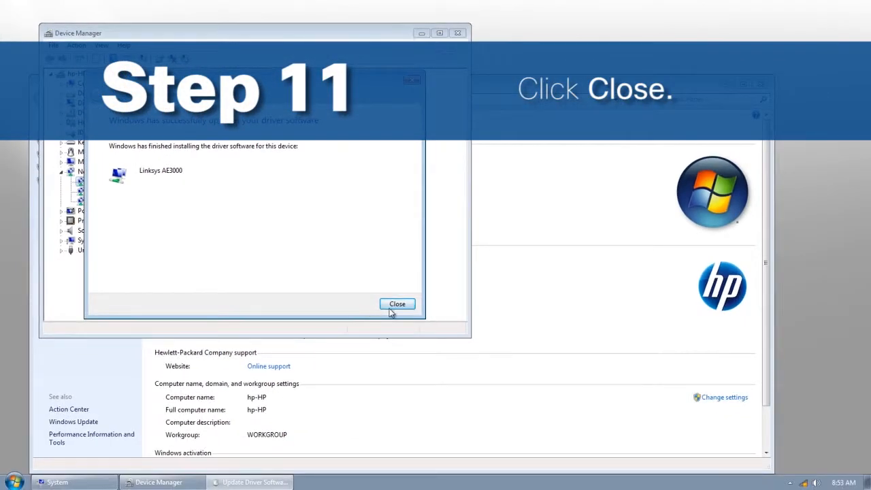
pyautogui.click(397, 303)
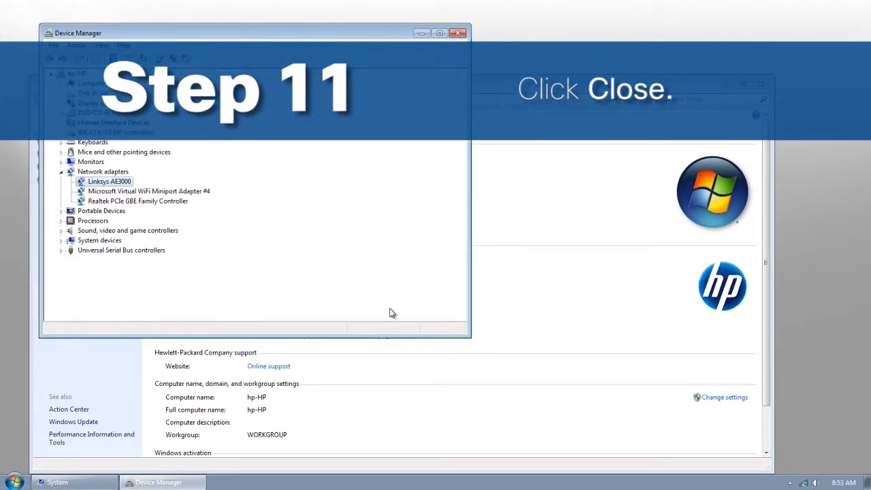